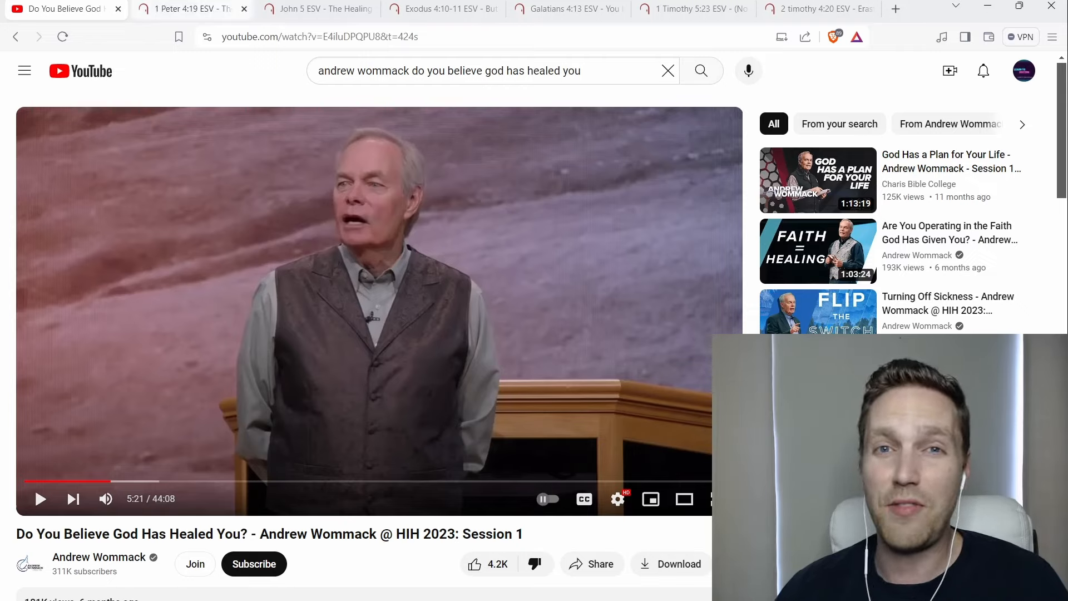
- Show 1 Peter 4:19 (ESV) and clear the marked phrase 'who suffer according to God's will'
{"action": "left_click", "coordinate": [190, 9]}
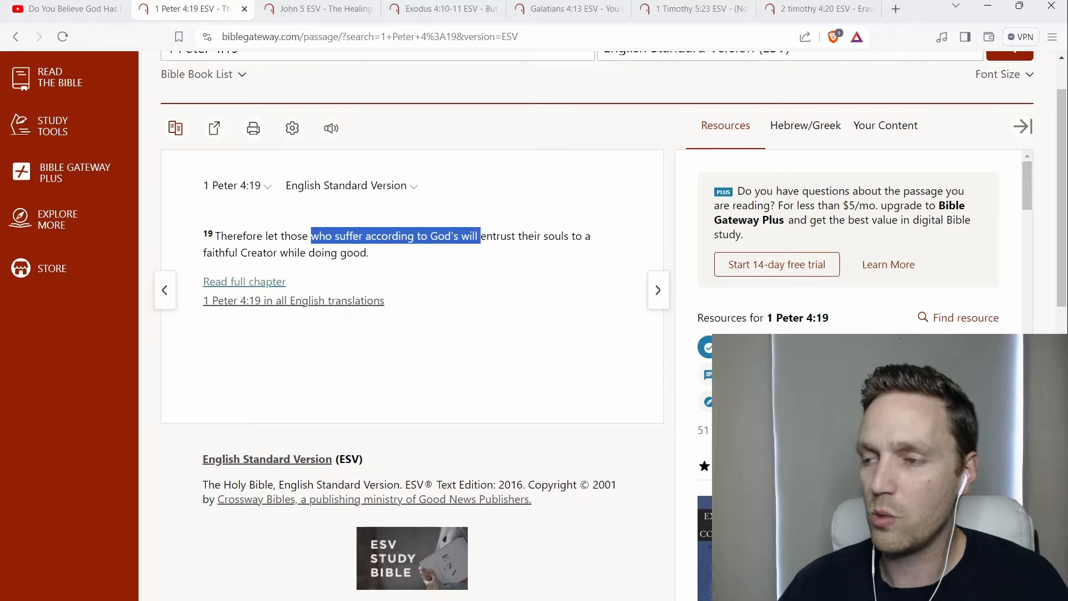
{"action": "left_click", "coordinate": [394, 236]}
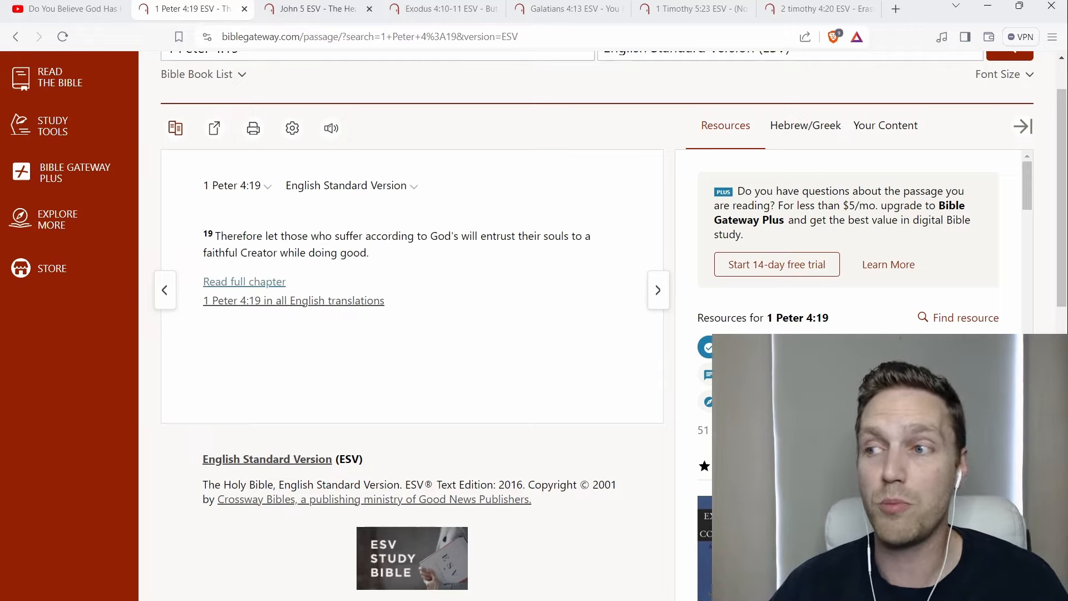
- Show John 5 (ESV) scrolled to verse 14, Jesus' 'Sin no more' warning at the pool
{"action": "left_click", "coordinate": [318, 8]}
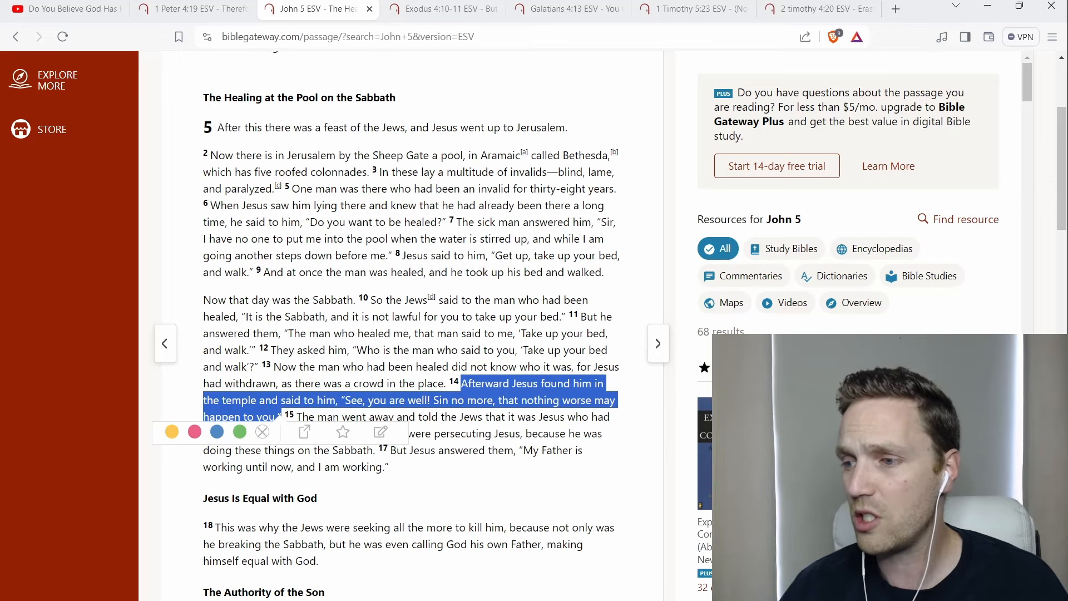
{"action": "scroll", "scroll_direction": "down", "scroll_amount": 3}
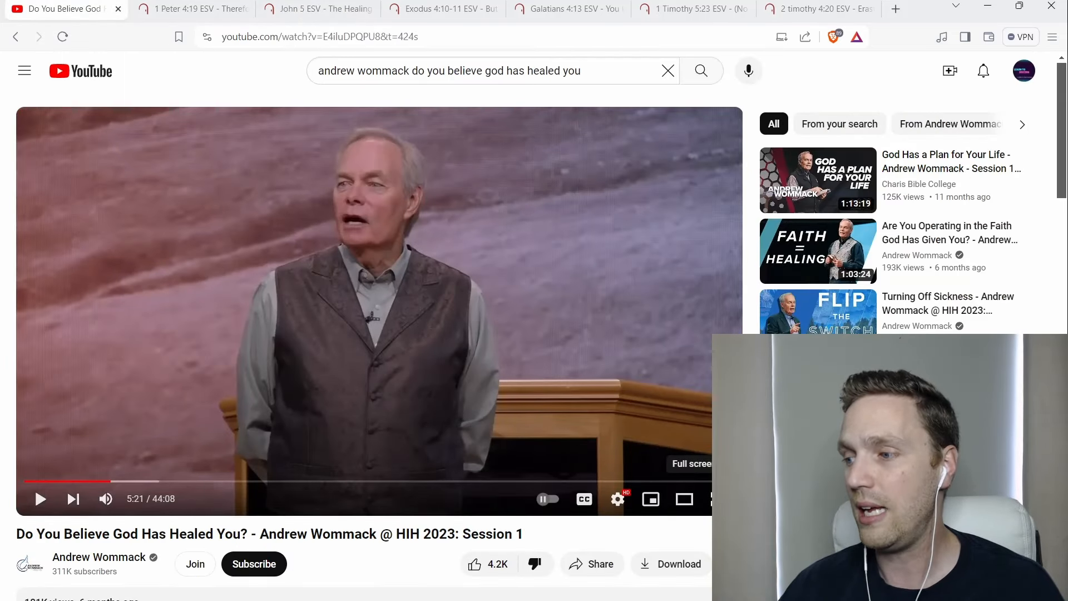
- Play the Wommack sermon on to the Hebrews 1:3 (KJV) quote at 6:08
{"action": "left_click", "coordinate": [684, 499]}
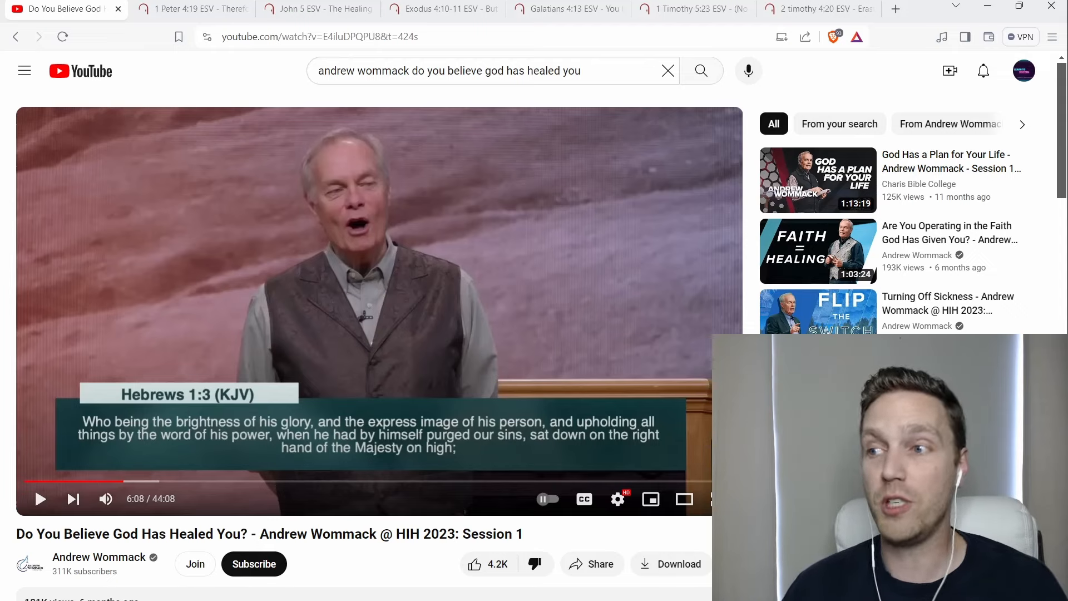
{"action": "left_click", "coordinate": [443, 9]}
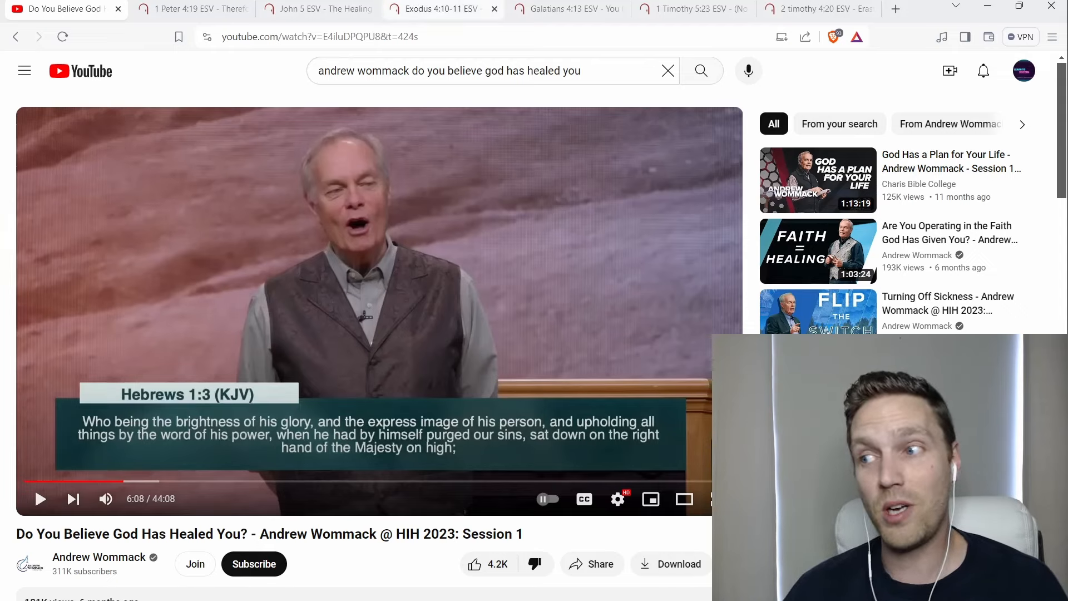
- Show Exodus 4:10-11 (ESV), the Lord asking Moses who makes man mute, deaf or blind
{"action": "left_click", "coordinate": [436, 9]}
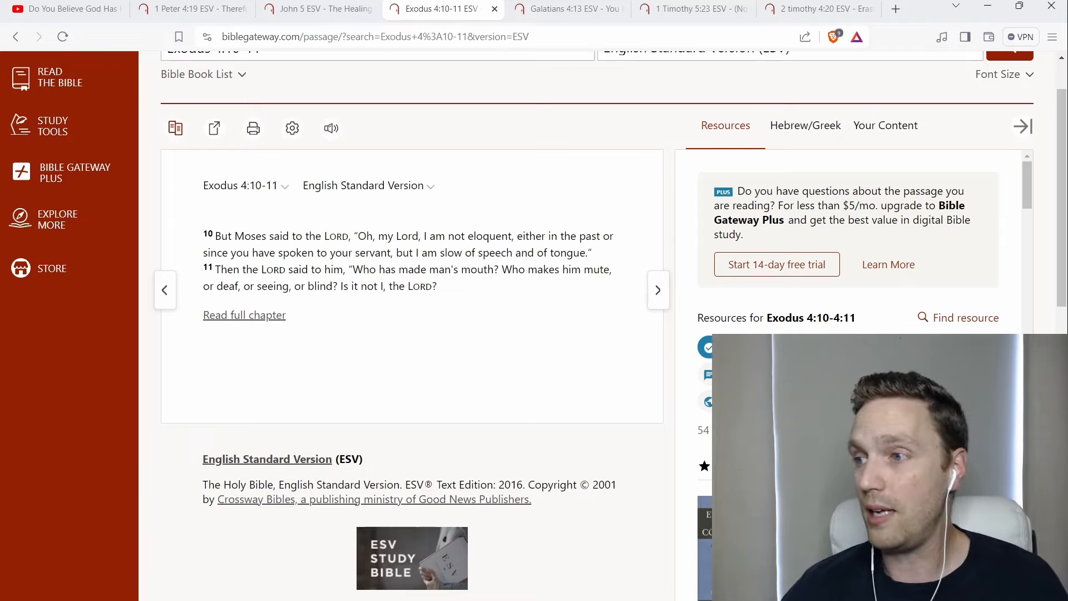
- Return to the sermon video and resume playback past the Hebrews 1:3 quote
{"action": "left_click", "coordinate": [62, 9]}
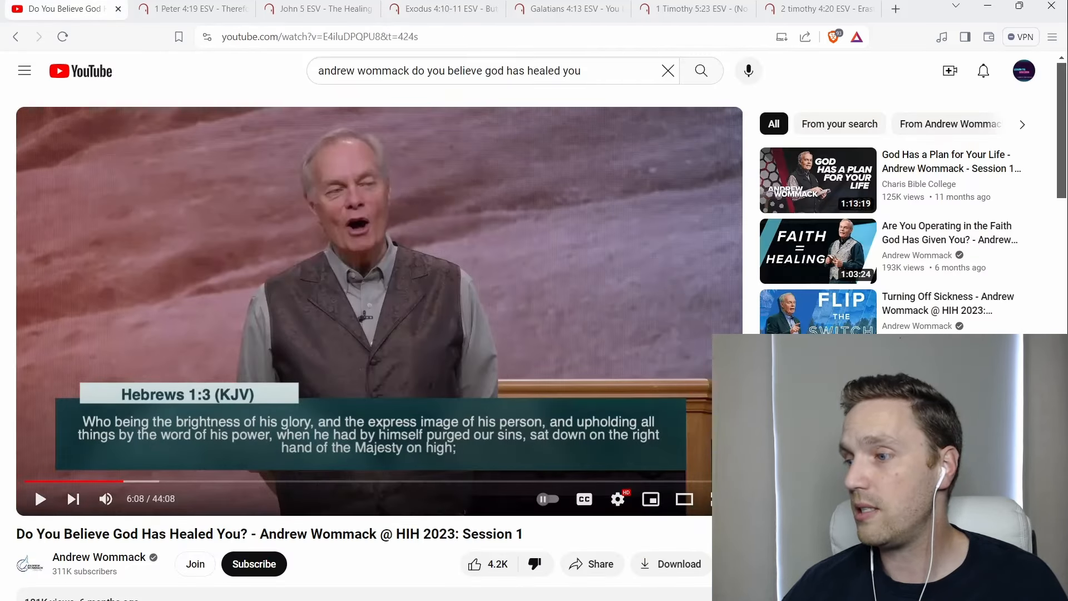
{"action": "left_click", "coordinate": [685, 499]}
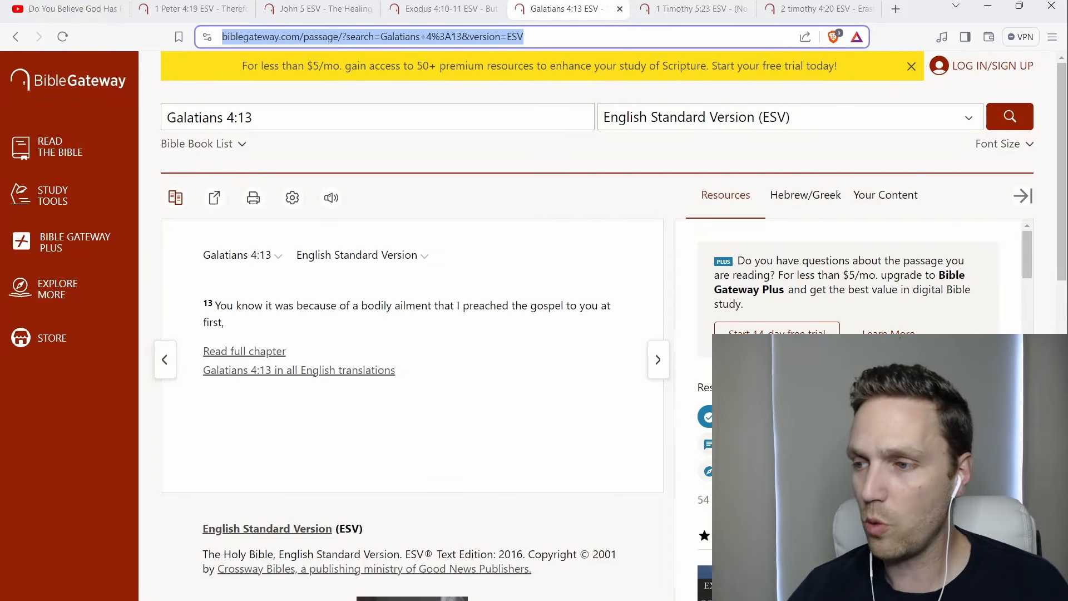
- Mark the word 'bodily' in Galatians 4:13 (ESV) with the highlight options shown
{"action": "scroll", "scroll_direction": "down", "scroll_amount": 3}
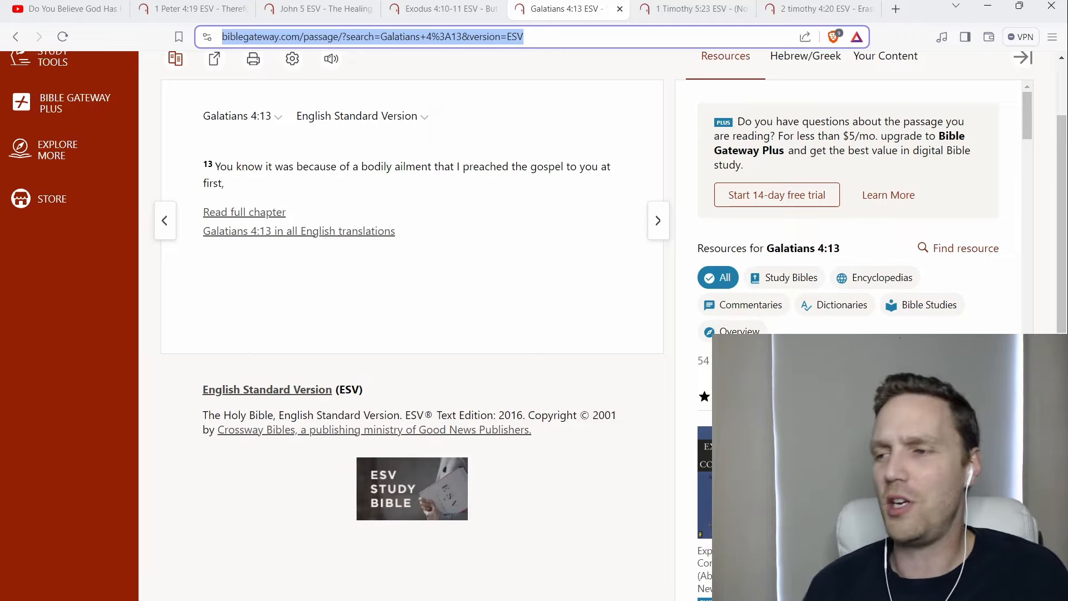
{"action": "scroll", "scroll_direction": "up", "scroll_amount": 3}
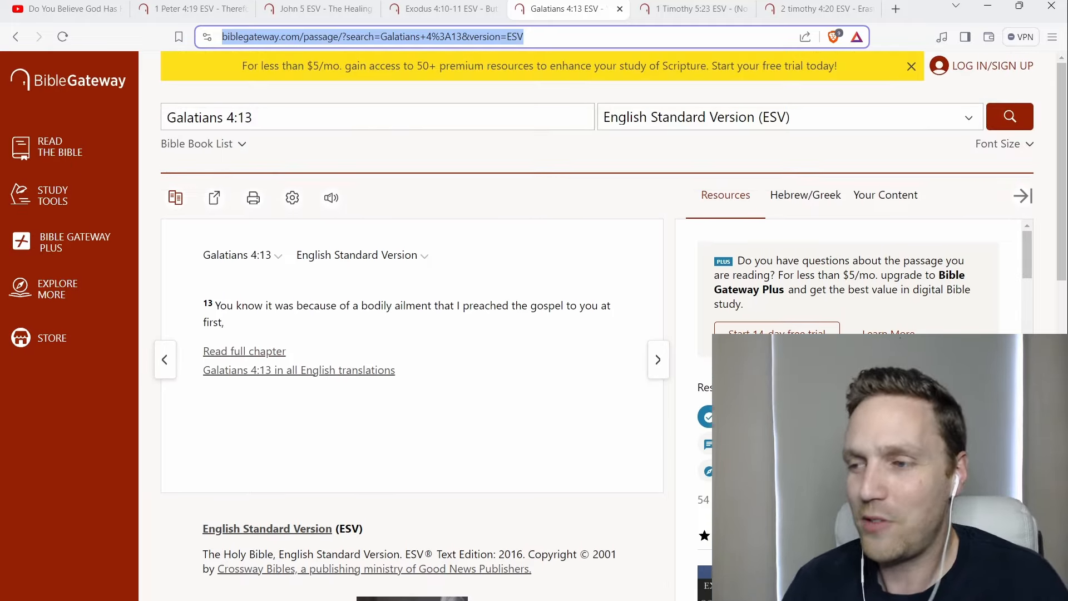
{"action": "scroll", "scroll_direction": "down", "scroll_amount": 3}
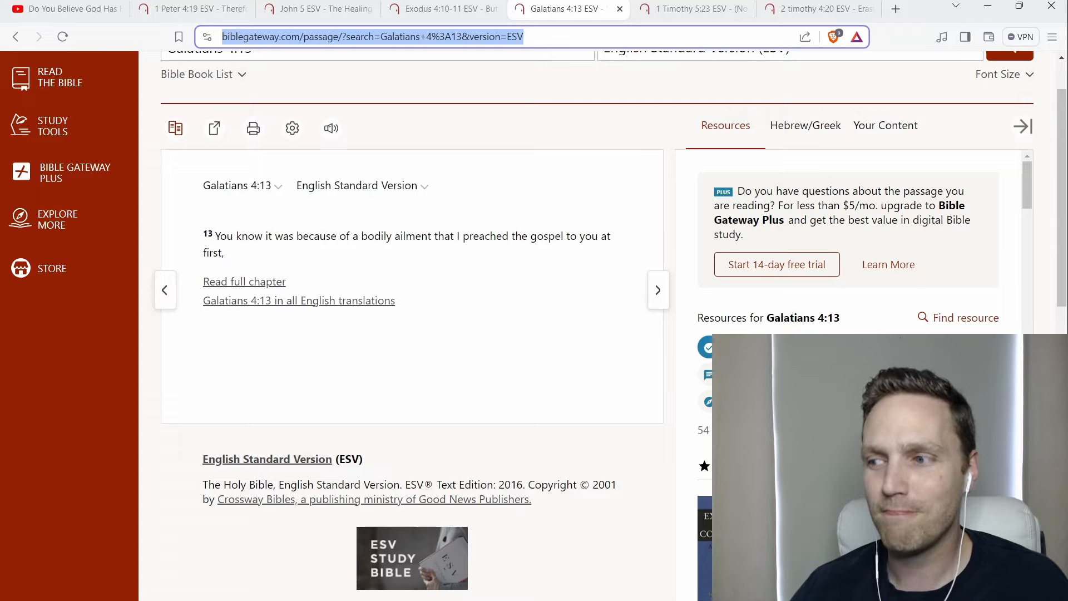
{"action": "double_click", "coordinate": [376, 236]}
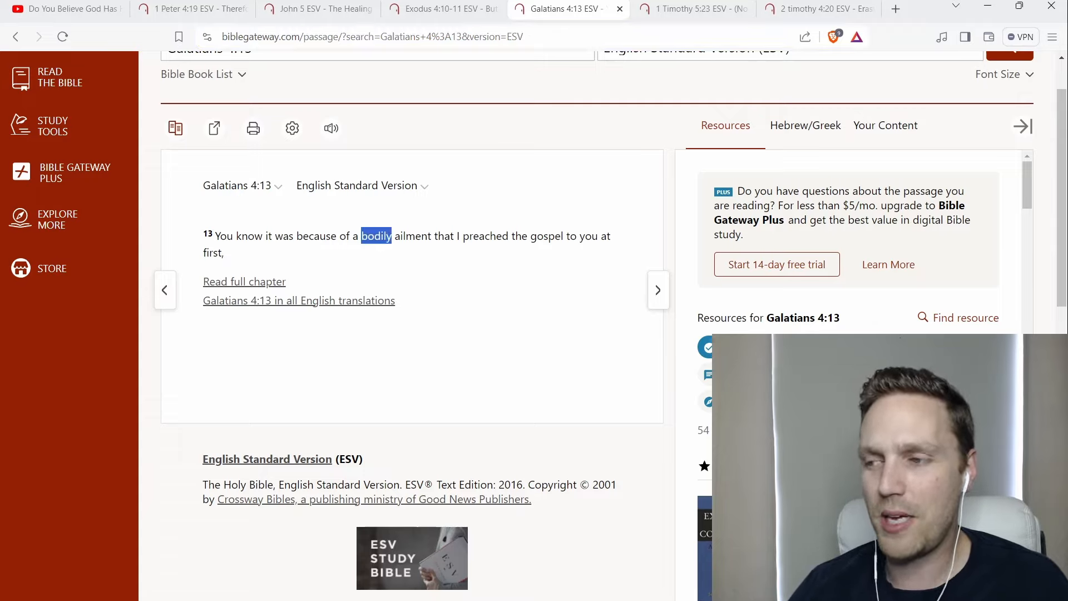
{"action": "left_click", "coordinate": [376, 236]}
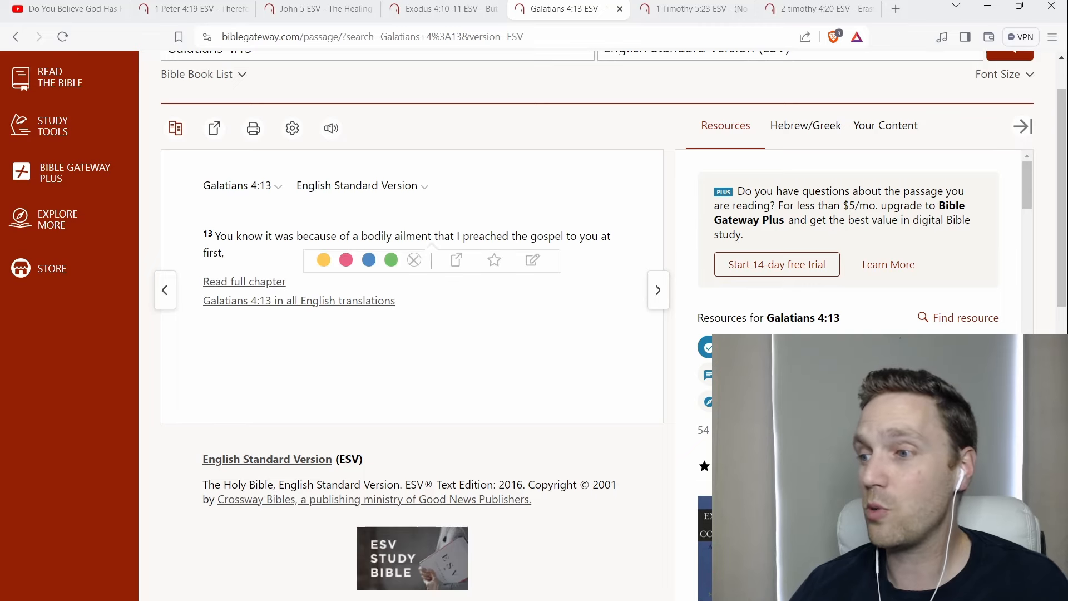
- Move through 1 Timothy 5:23 to 2 Timothy 4:20 (ESV), Trophimus left ill at Miletus
{"action": "left_click", "coordinate": [681, 9]}
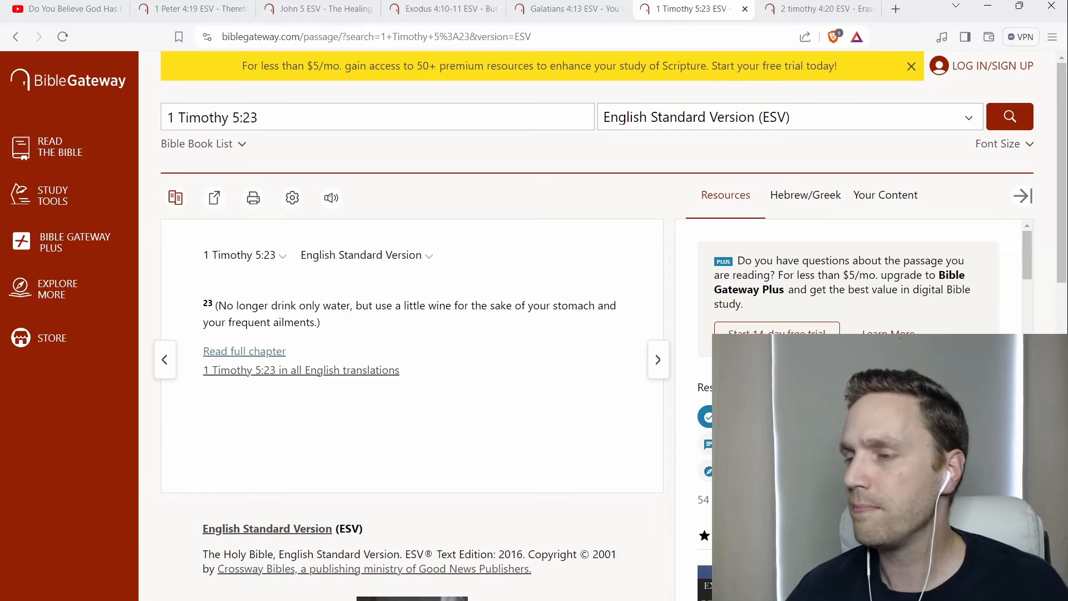
{"action": "left_click", "coordinate": [811, 9]}
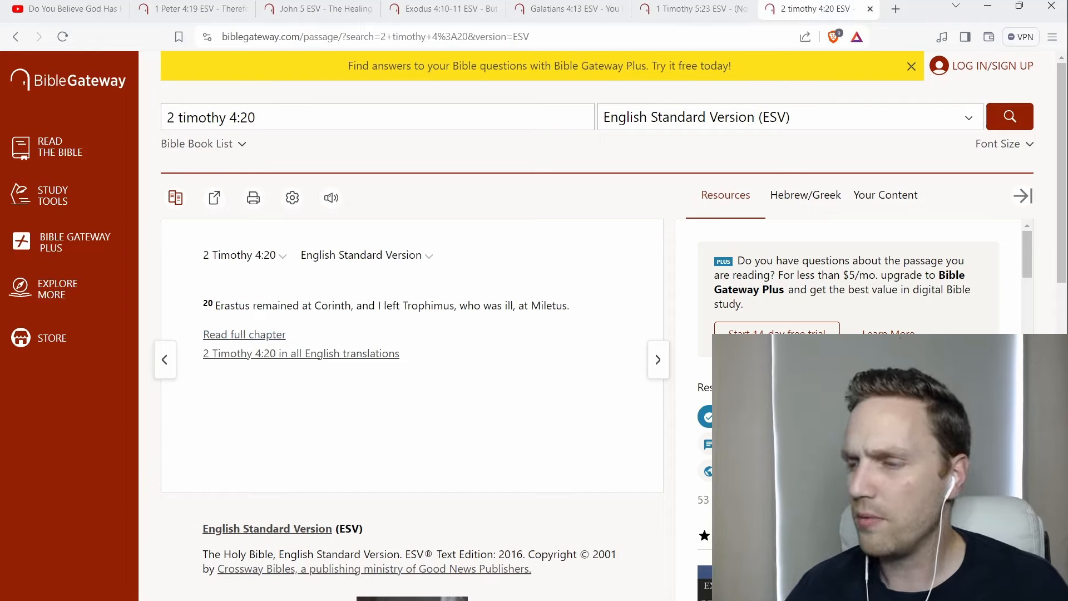
{"action": "scroll", "scroll_direction": "down", "scroll_amount": 3}
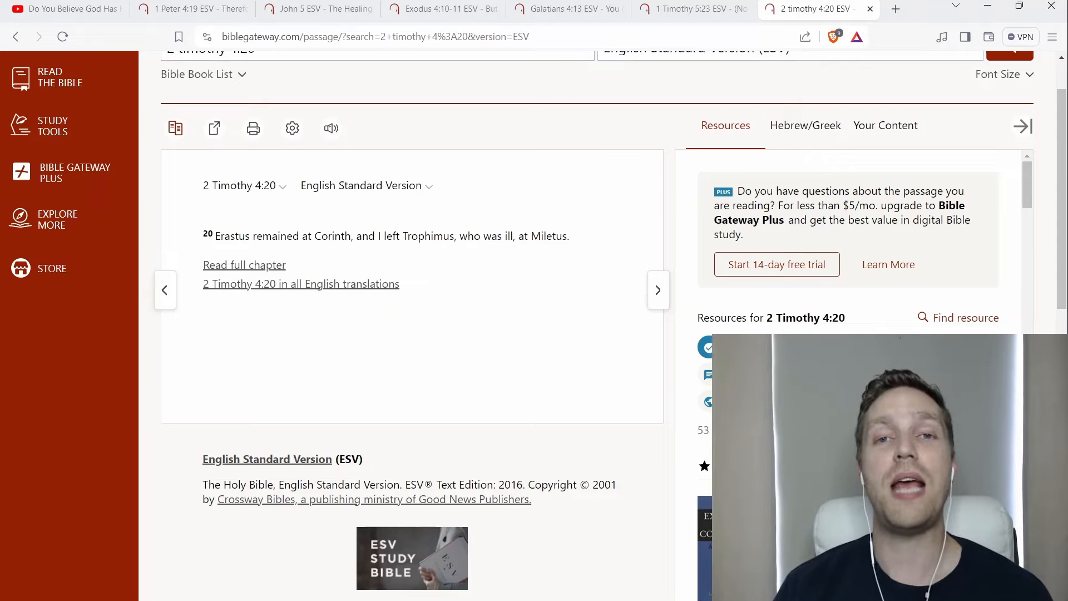
- Return to 1 Peter 4:19 (ESV) and mark the words 'entrust their' in the verse
{"action": "left_click", "coordinate": [163, 9]}
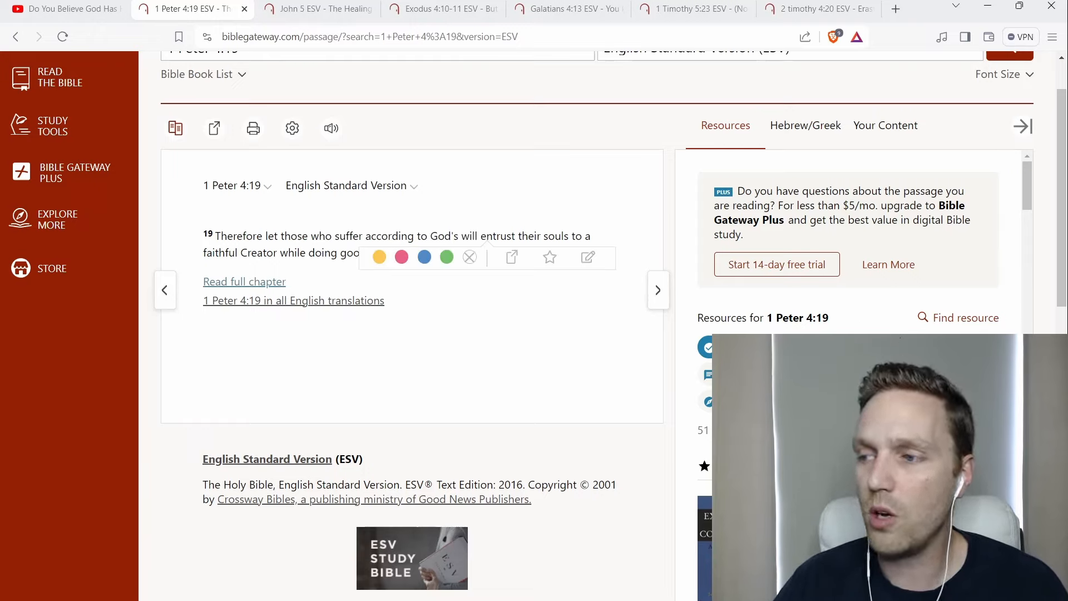
{"action": "double_click", "coordinate": [508, 236]}
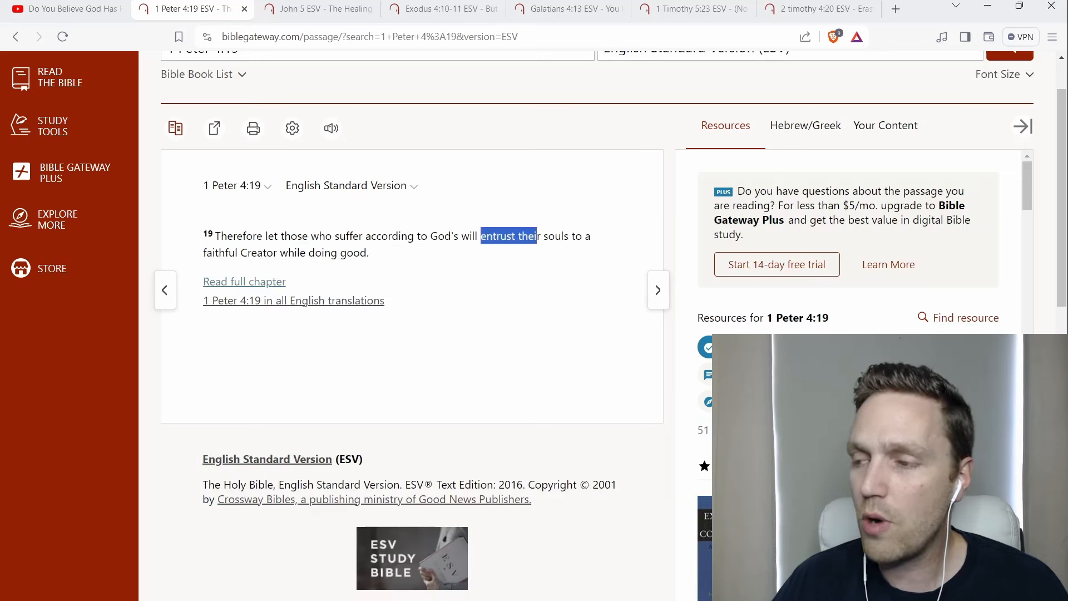